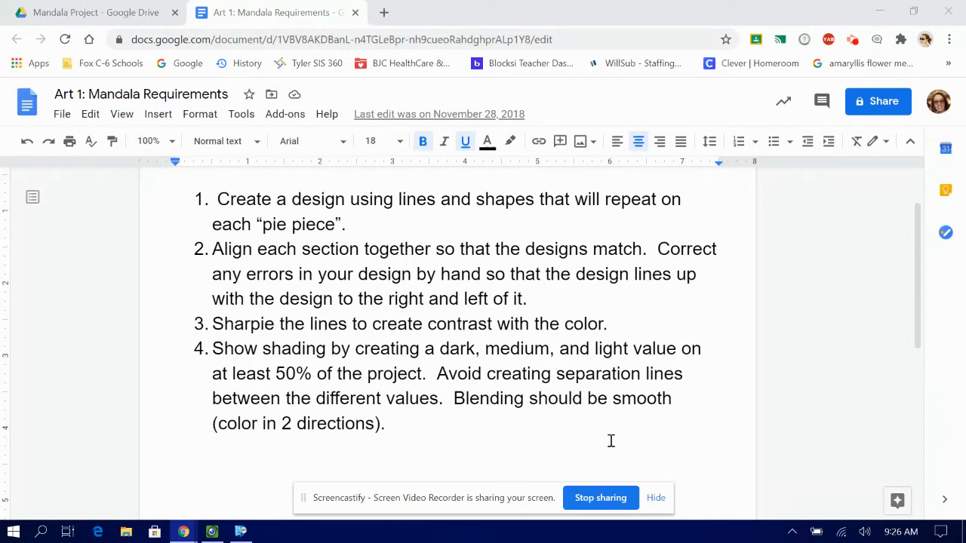
pyautogui.moveTo(166, 504)
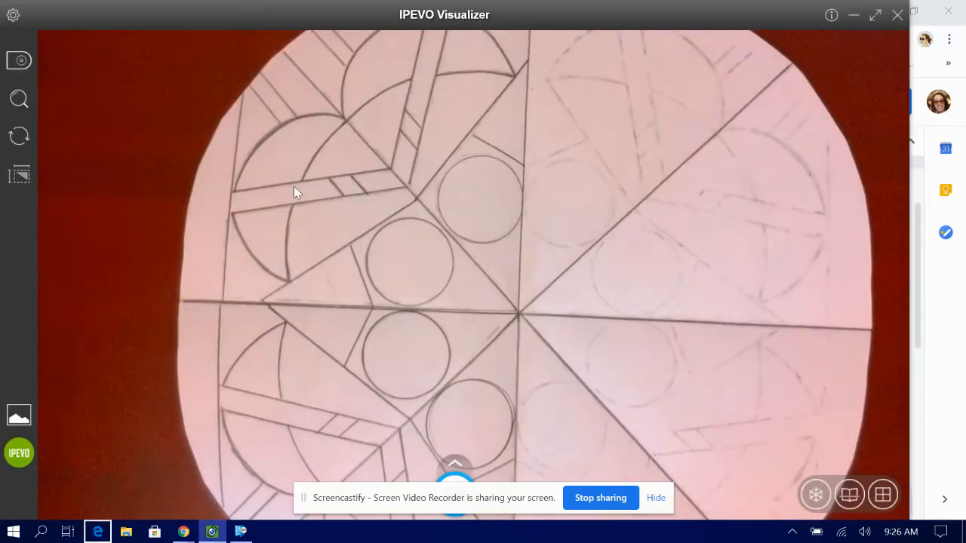
pyautogui.rightClick(212, 532)
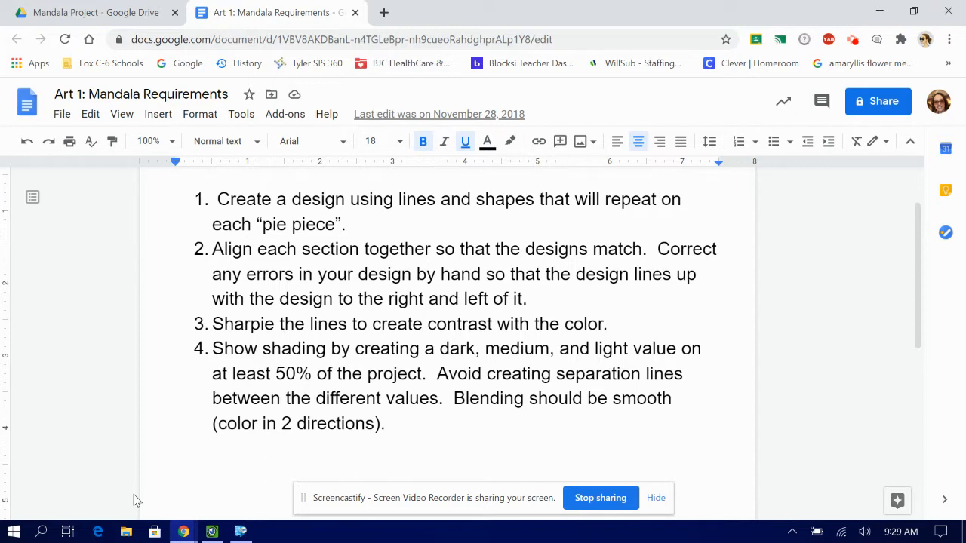
pyautogui.moveTo(211, 531)
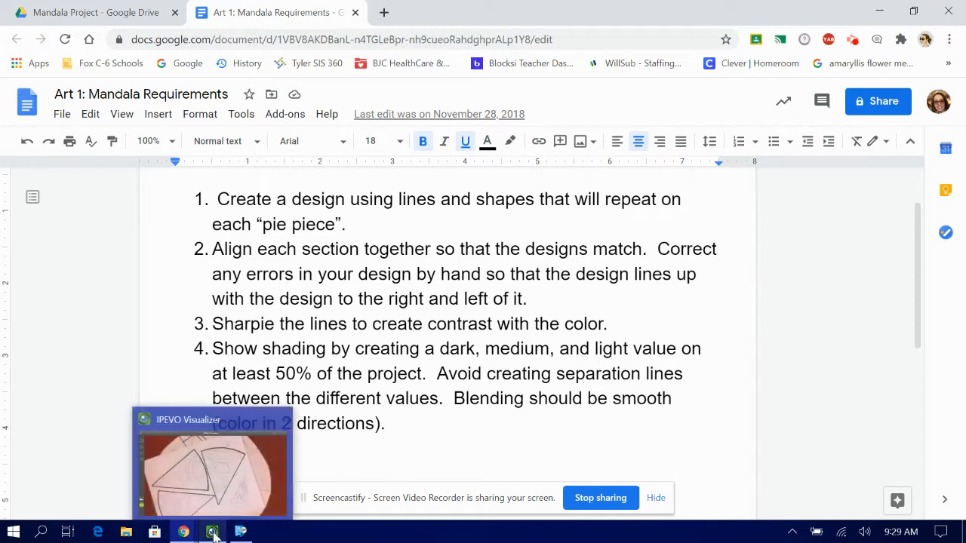
# Step: Bring the live camera view forward, showing pie pieces outlined in black Sharpie
pyautogui.click(211, 531)
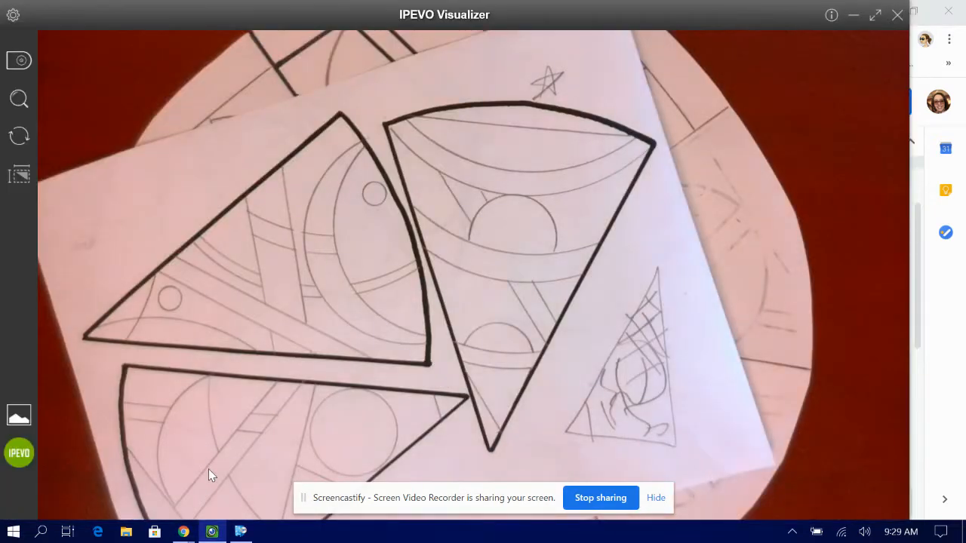